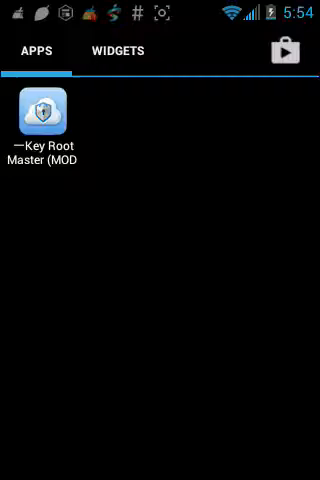
Step: Launch Key Root Master from the Apps drawer
{"action": "left_click", "coordinate": [48, 110]}
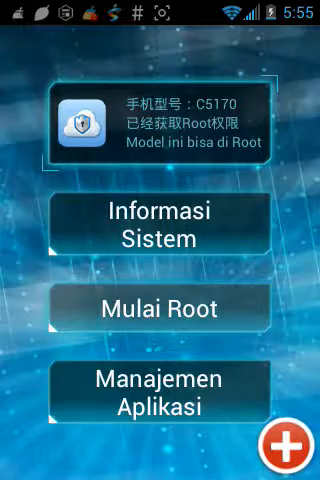
Step: Run Mulai Root and dismiss the root success dialog with Batal
{"action": "left_click", "coordinate": [160, 228]}
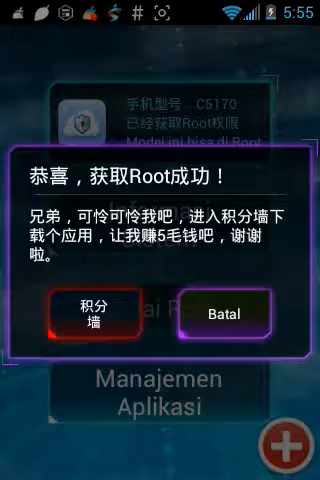
{"action": "left_click", "coordinate": [229, 314]}
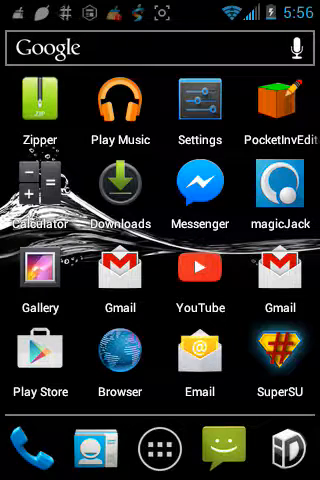
Step: Launch SuperSU from the home screen
{"action": "left_click", "coordinate": [280, 360]}
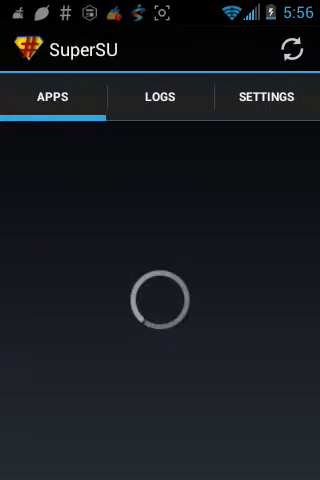
Step: Scroll SuperSU's Settings tab down to the CLEANUP section with Full unroot
{"action": "left_click", "coordinate": [265, 97]}
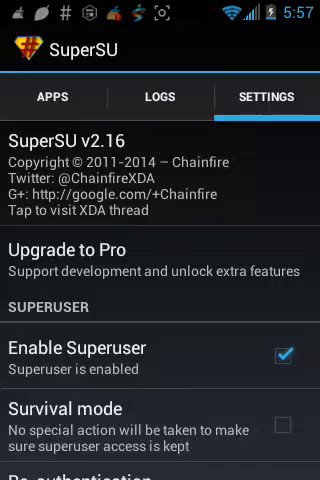
{"action": "scroll", "scroll_direction": "down", "scroll_amount": 3}
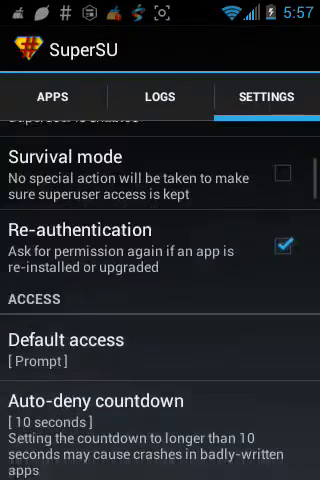
{"action": "scroll", "scroll_direction": "down", "scroll_amount": 3}
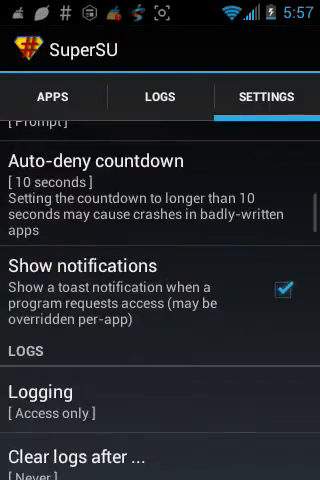
{"action": "scroll", "scroll_direction": "down", "scroll_amount": 3}
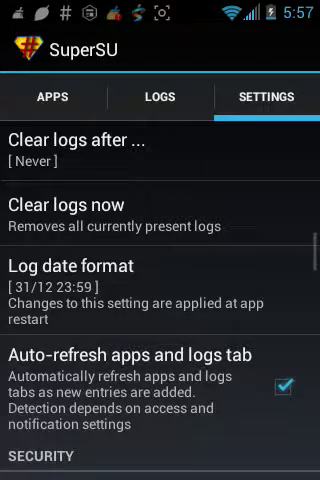
{"action": "scroll", "scroll_direction": "down", "scroll_amount": 3}
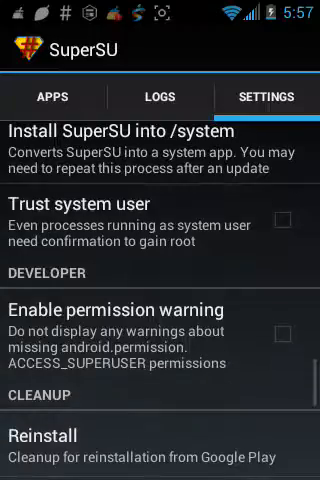
{"action": "scroll", "scroll_direction": "down", "scroll_amount": 3}
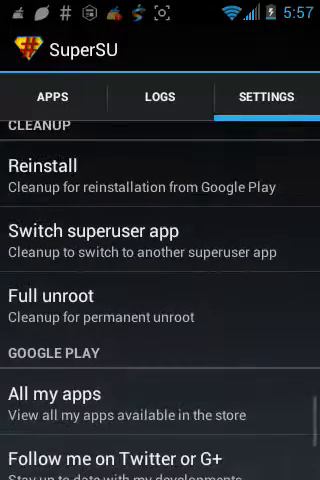